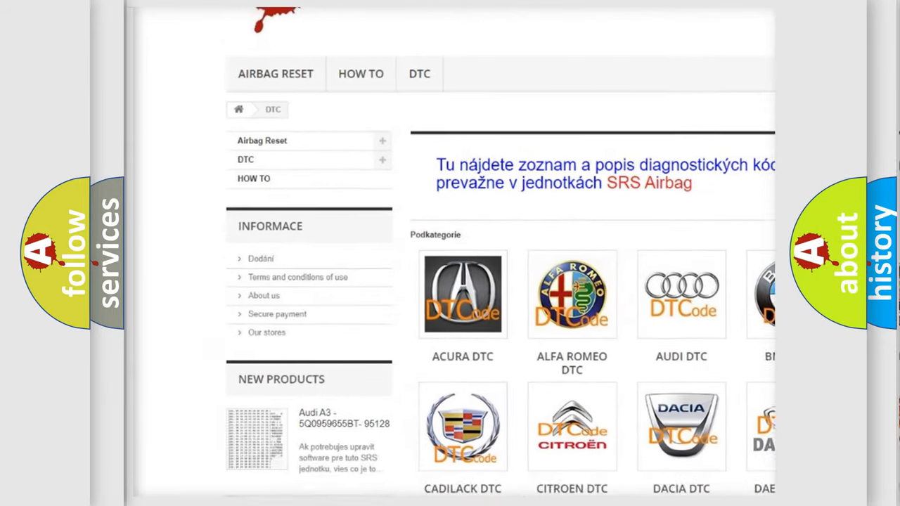
scroll("down", 3)
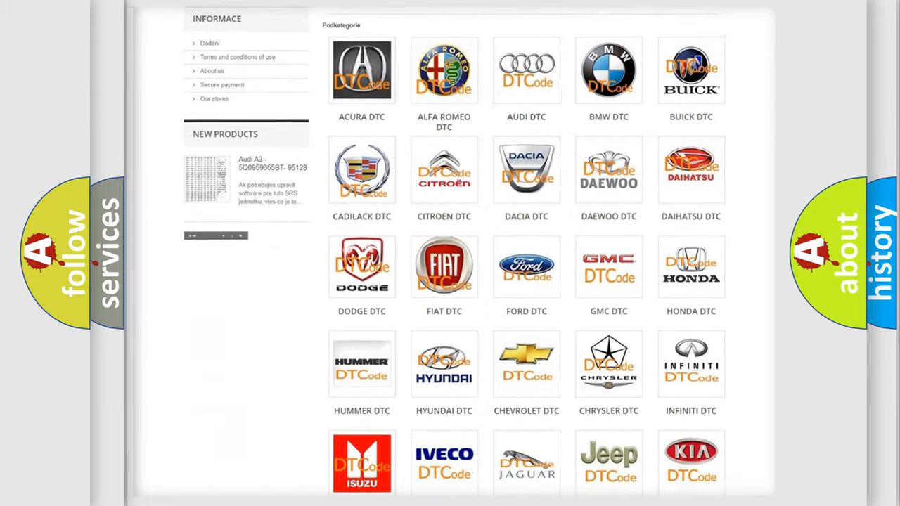
scroll("down", 3)
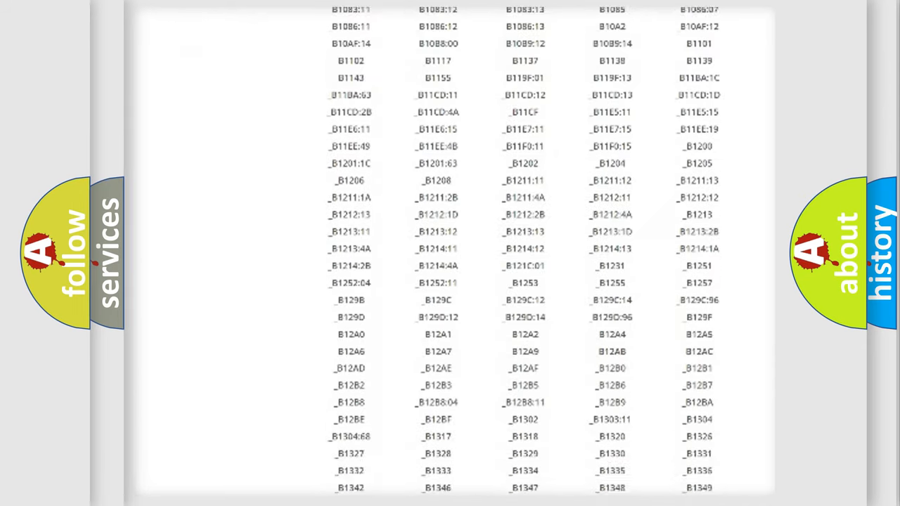
scroll("down", 3)
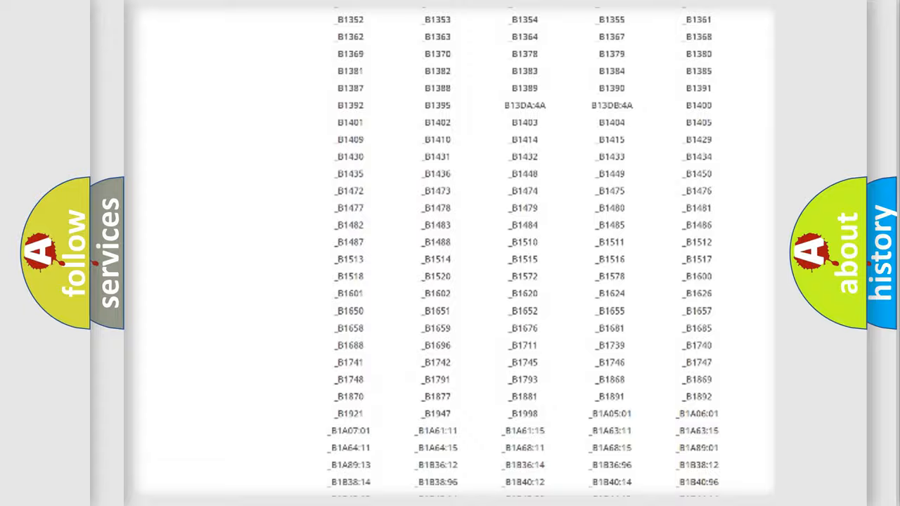